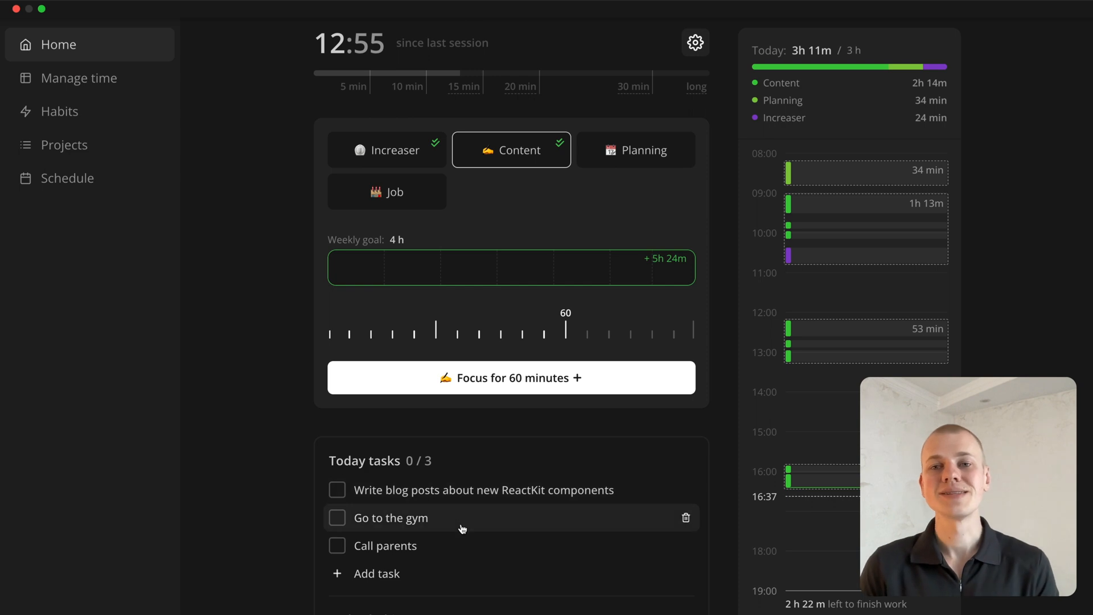
Step: Mark the 'Call parents' task as done so today's tasks read 1 / 3
left_click(337, 545)
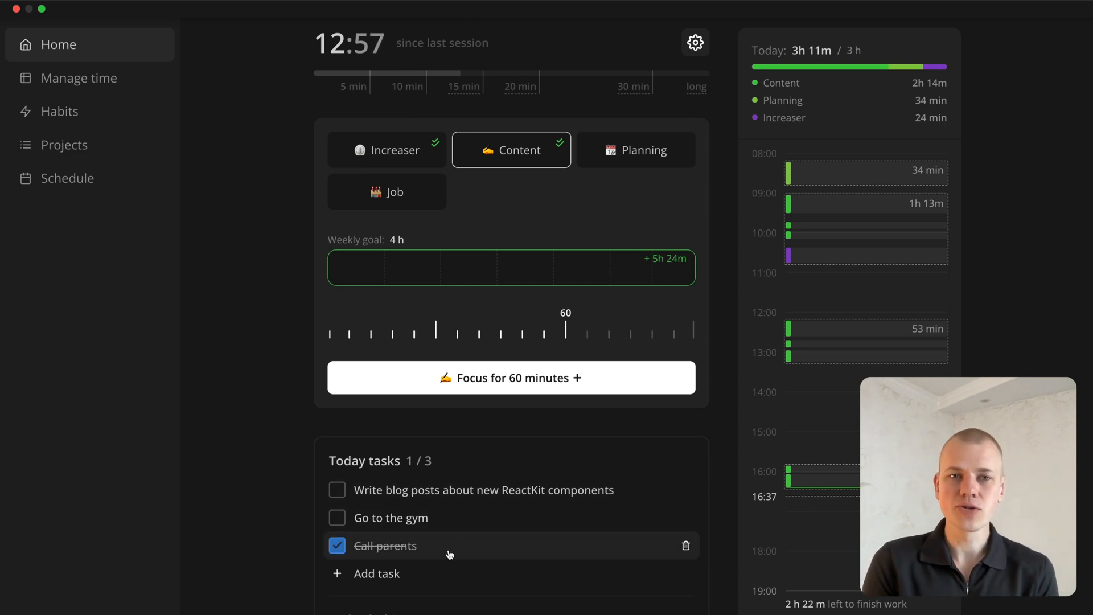
left_click(337, 490)
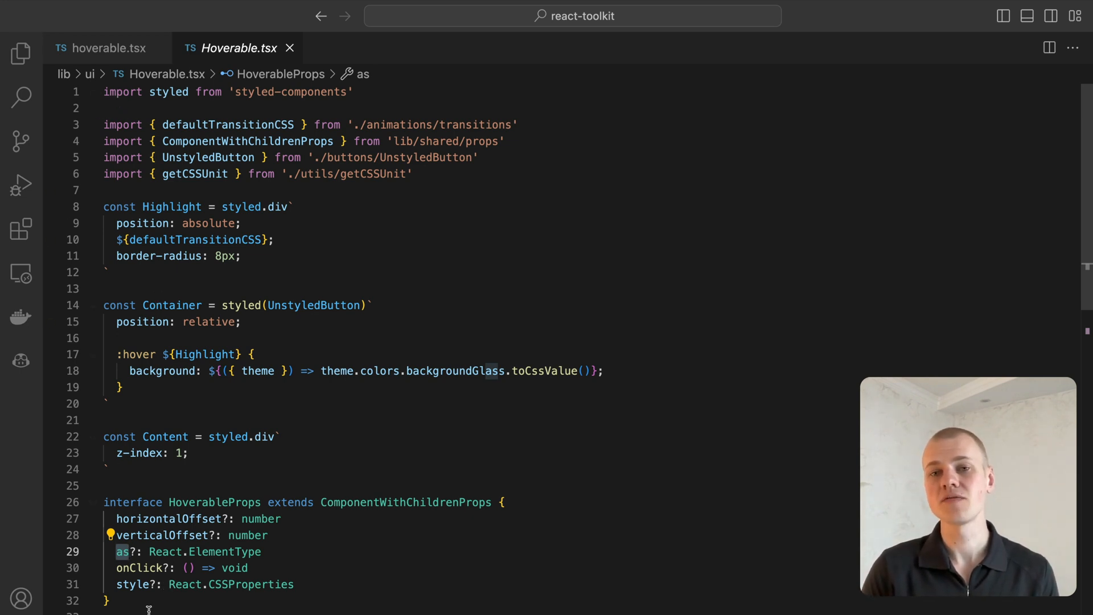
Step: Jump from Container's UnstyledButton reference to its definition in UnstyledButton.tsx
left_click(142, 567)
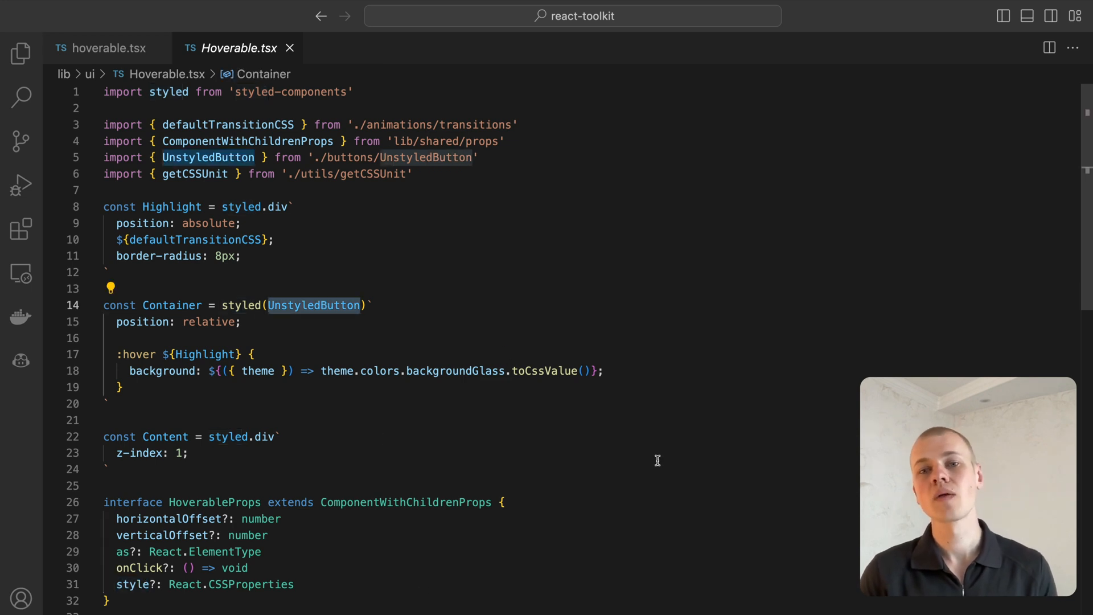
right_click(312, 305)
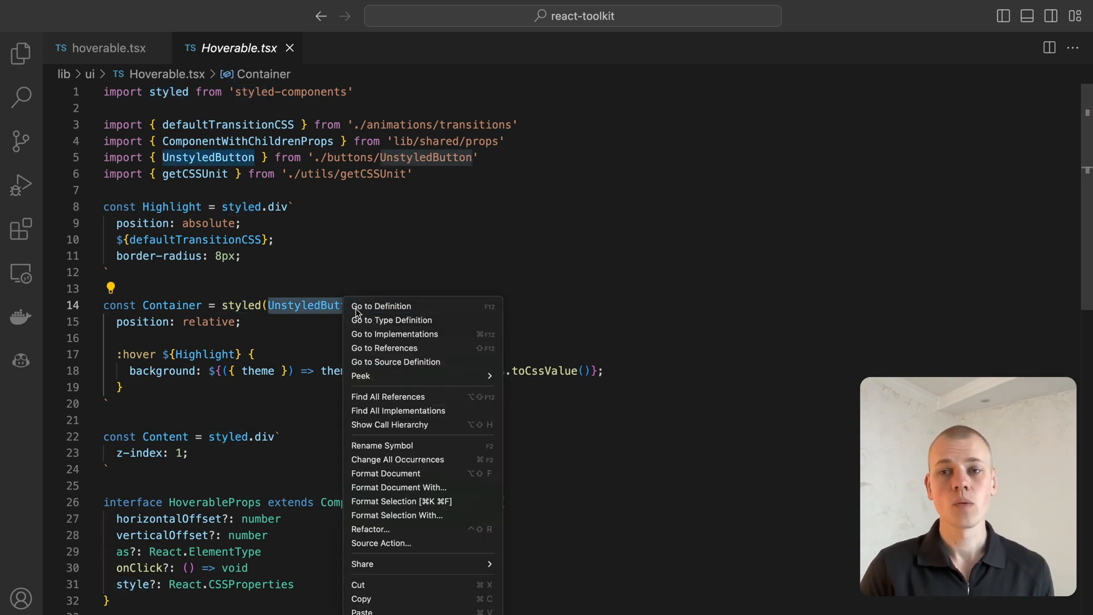
left_click(380, 306)
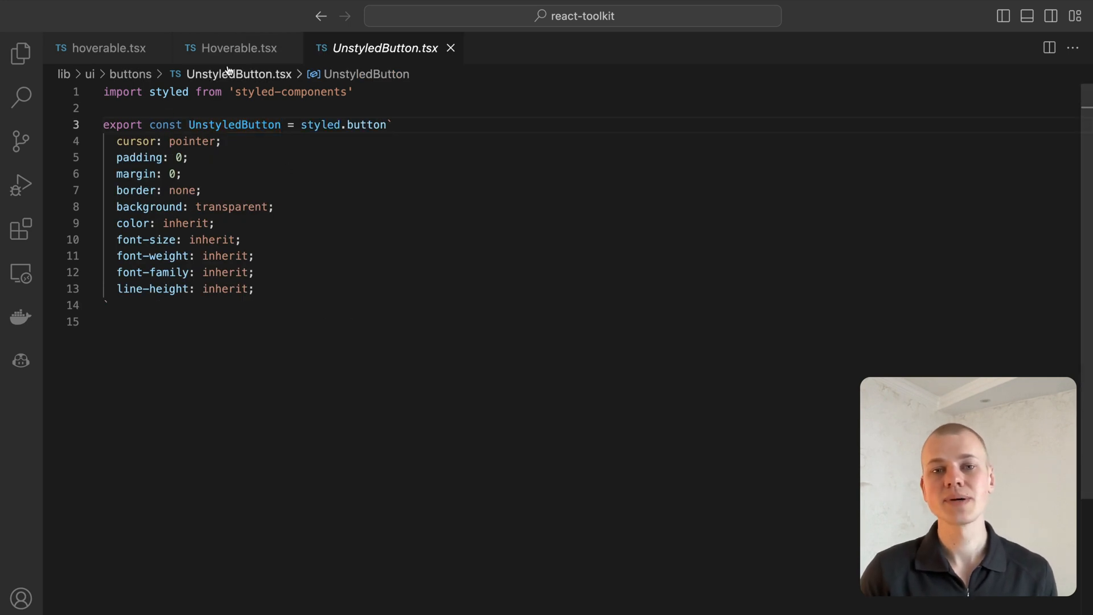
Step: Return to Hoverable.tsx, select the 'as' prop's ElementType, and reveal the Hoverable component body
left_click(237, 48)
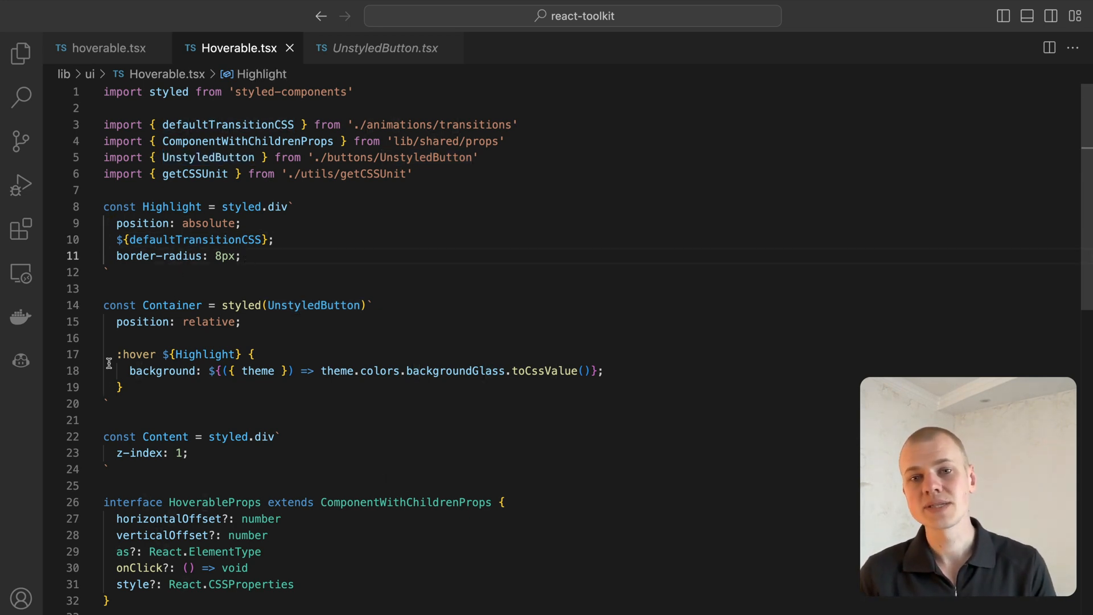
left_click_drag(116, 354, 122, 388)
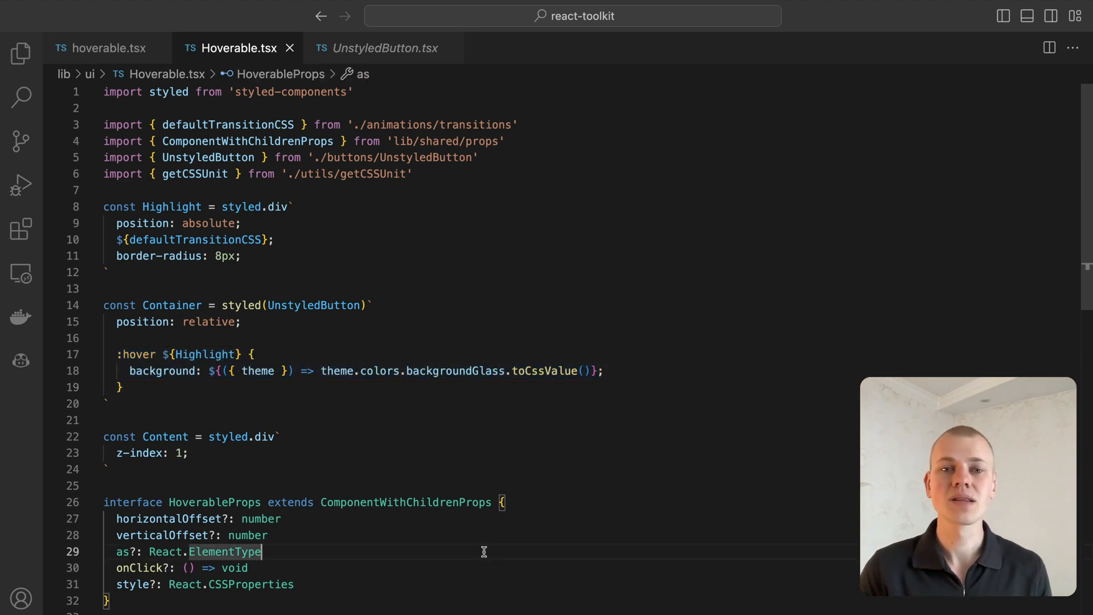
scroll("down", 3)
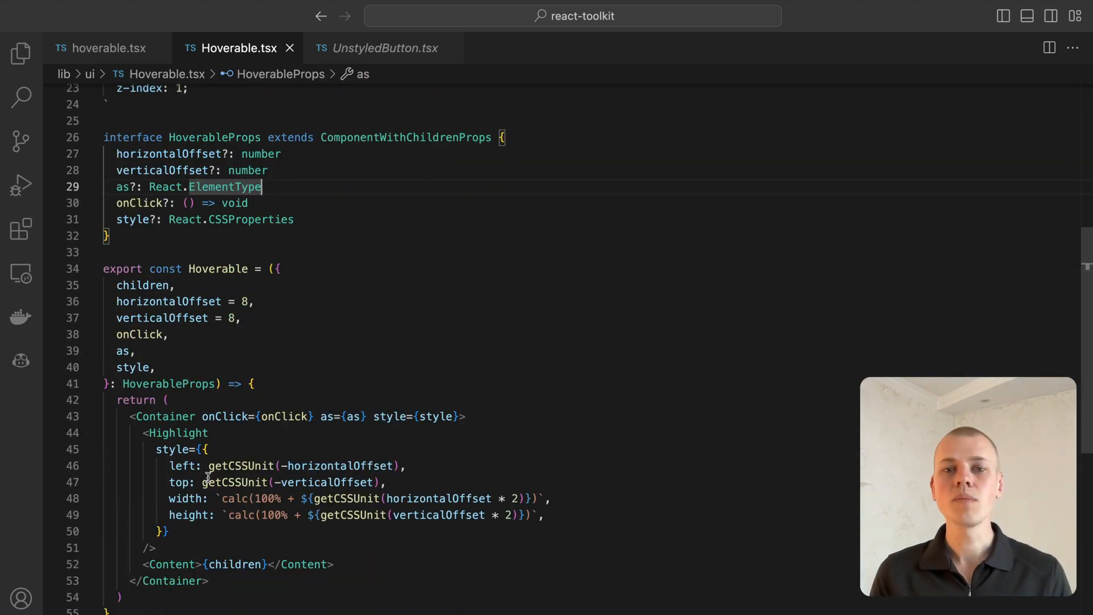